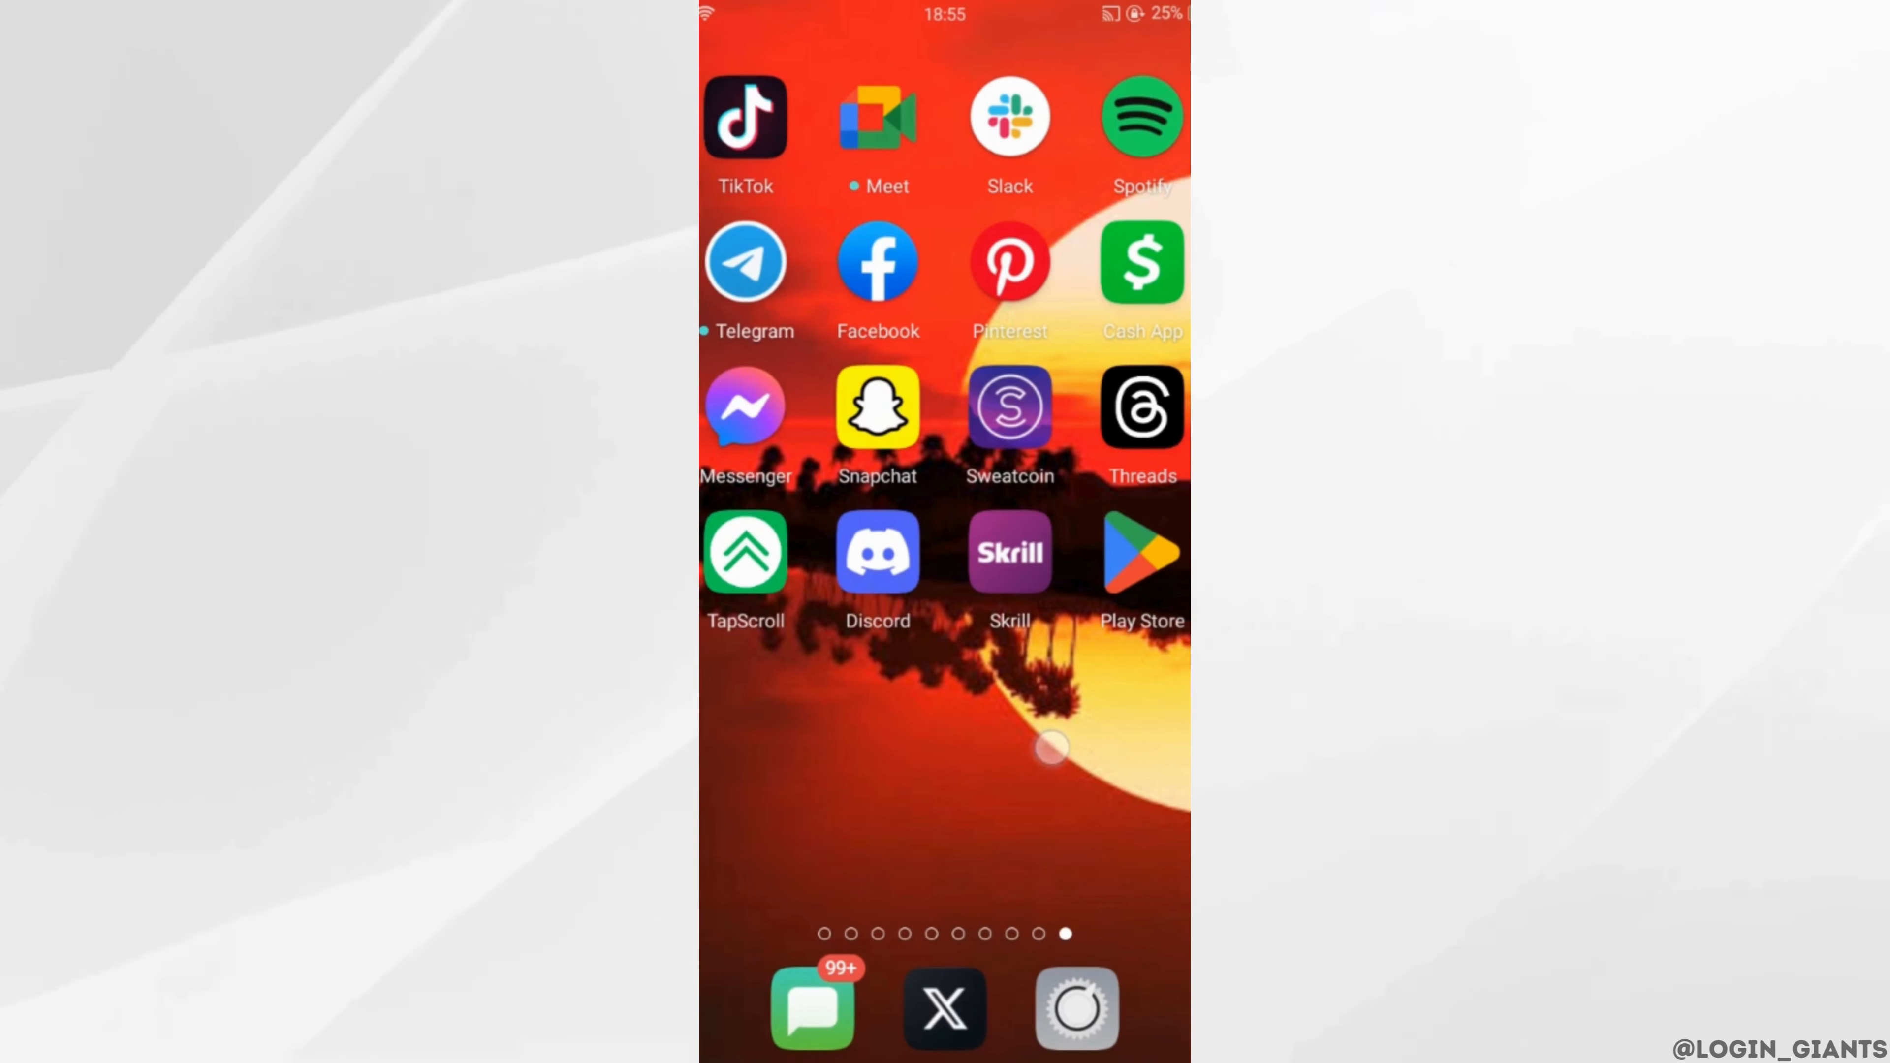
# Step: Launch Play Store and reach Redeem code via the account menu's Payments & subscriptions
pyautogui.click(1140, 552)
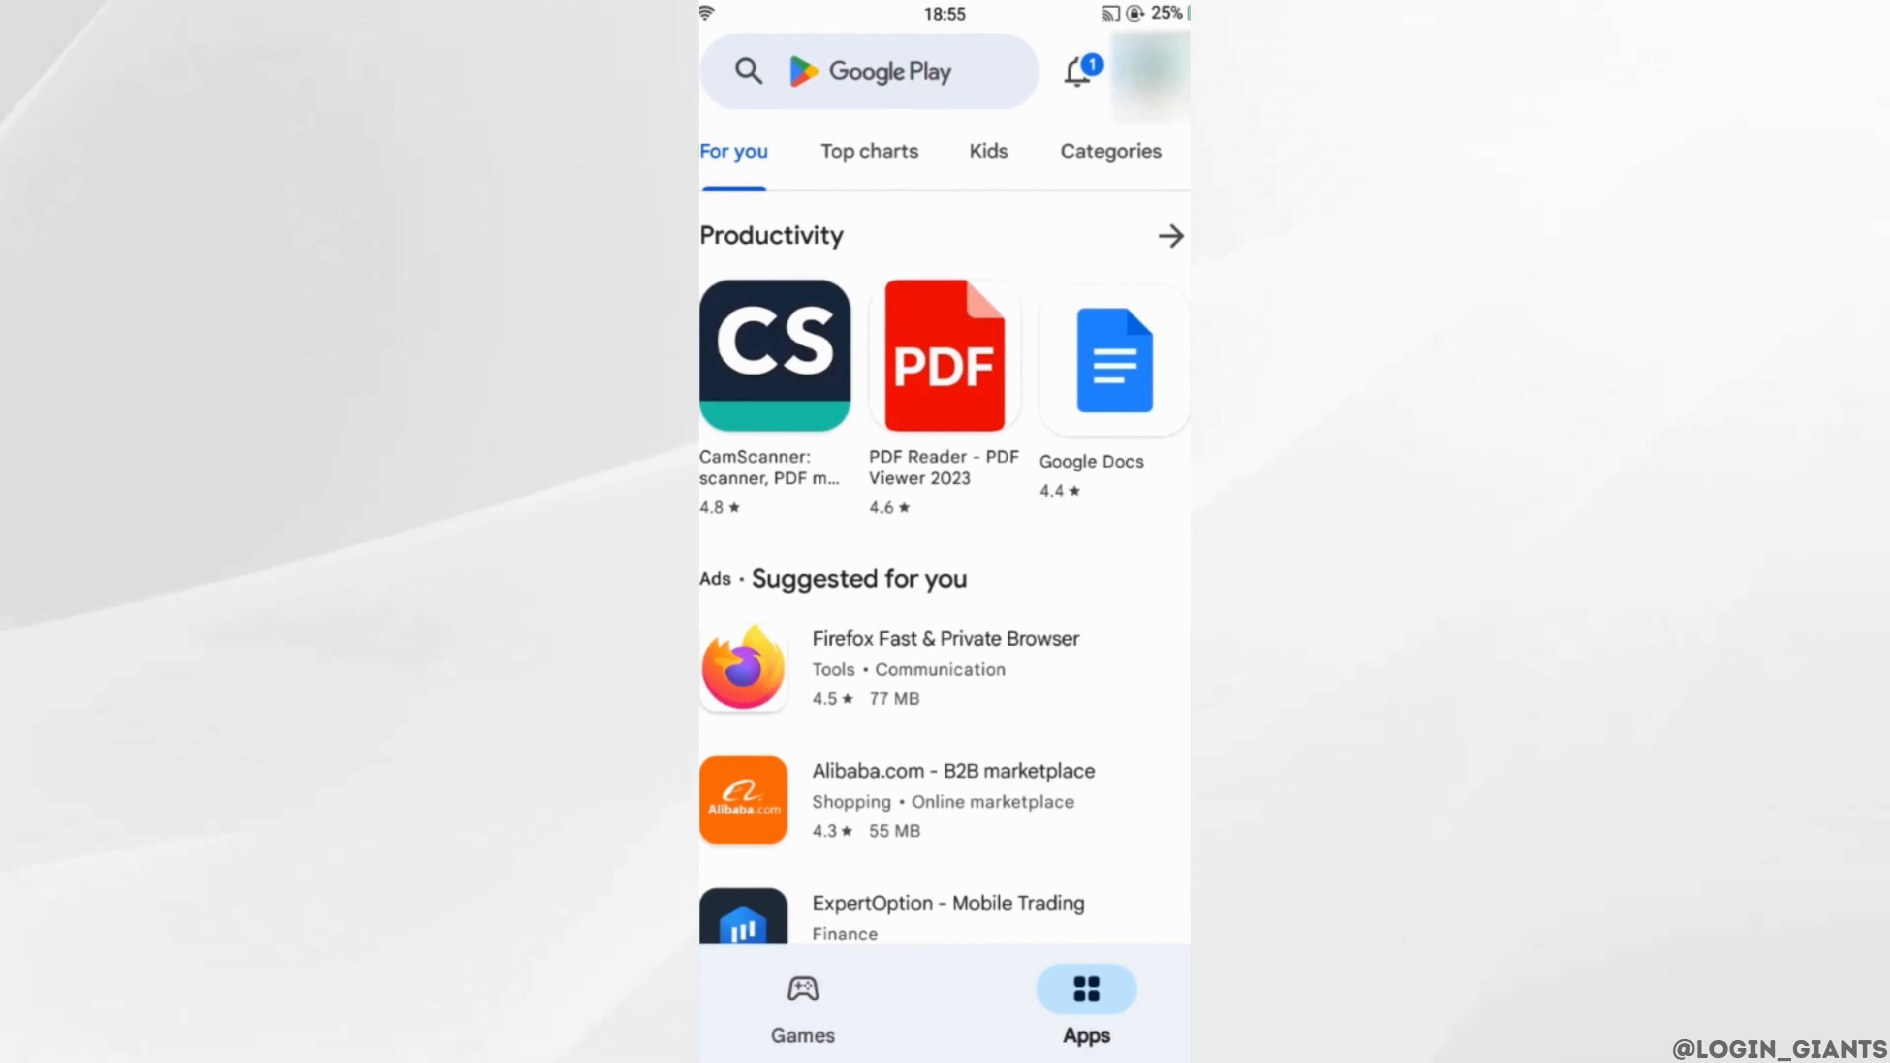
pyautogui.click(1148, 71)
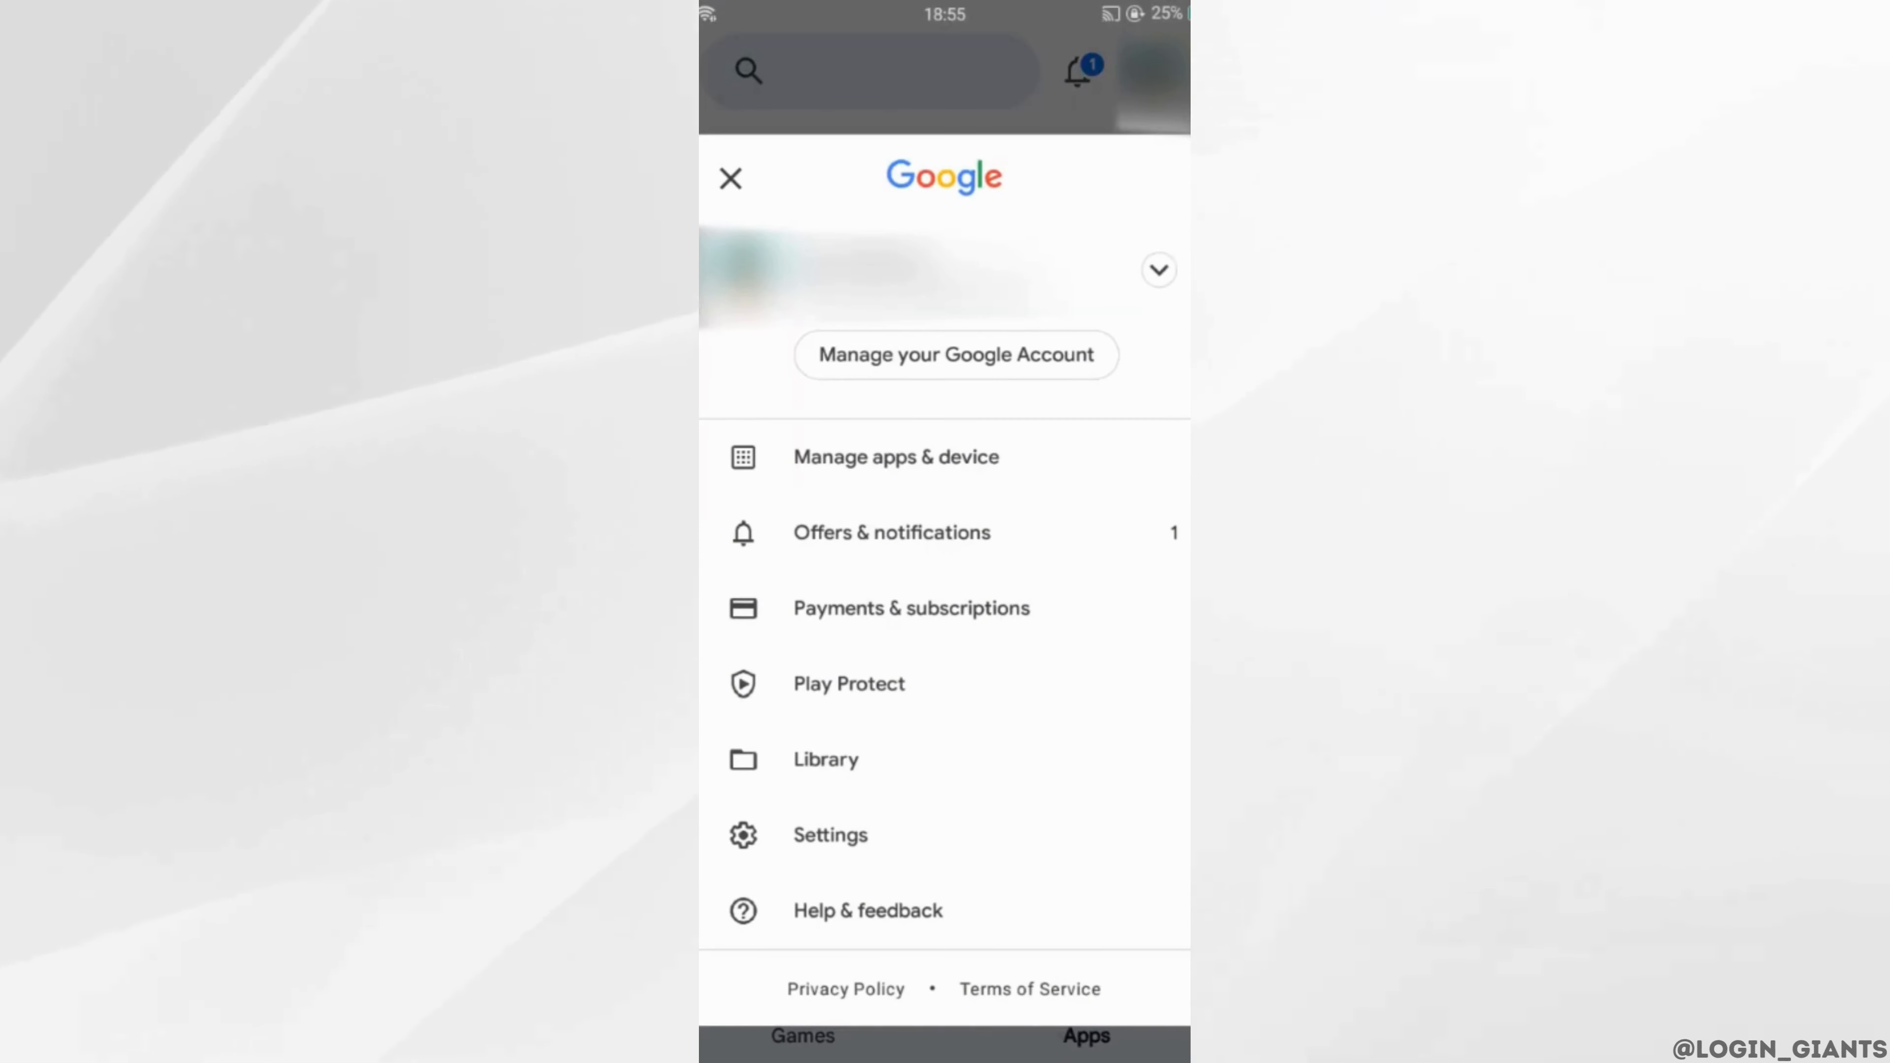
pyautogui.click(910, 608)
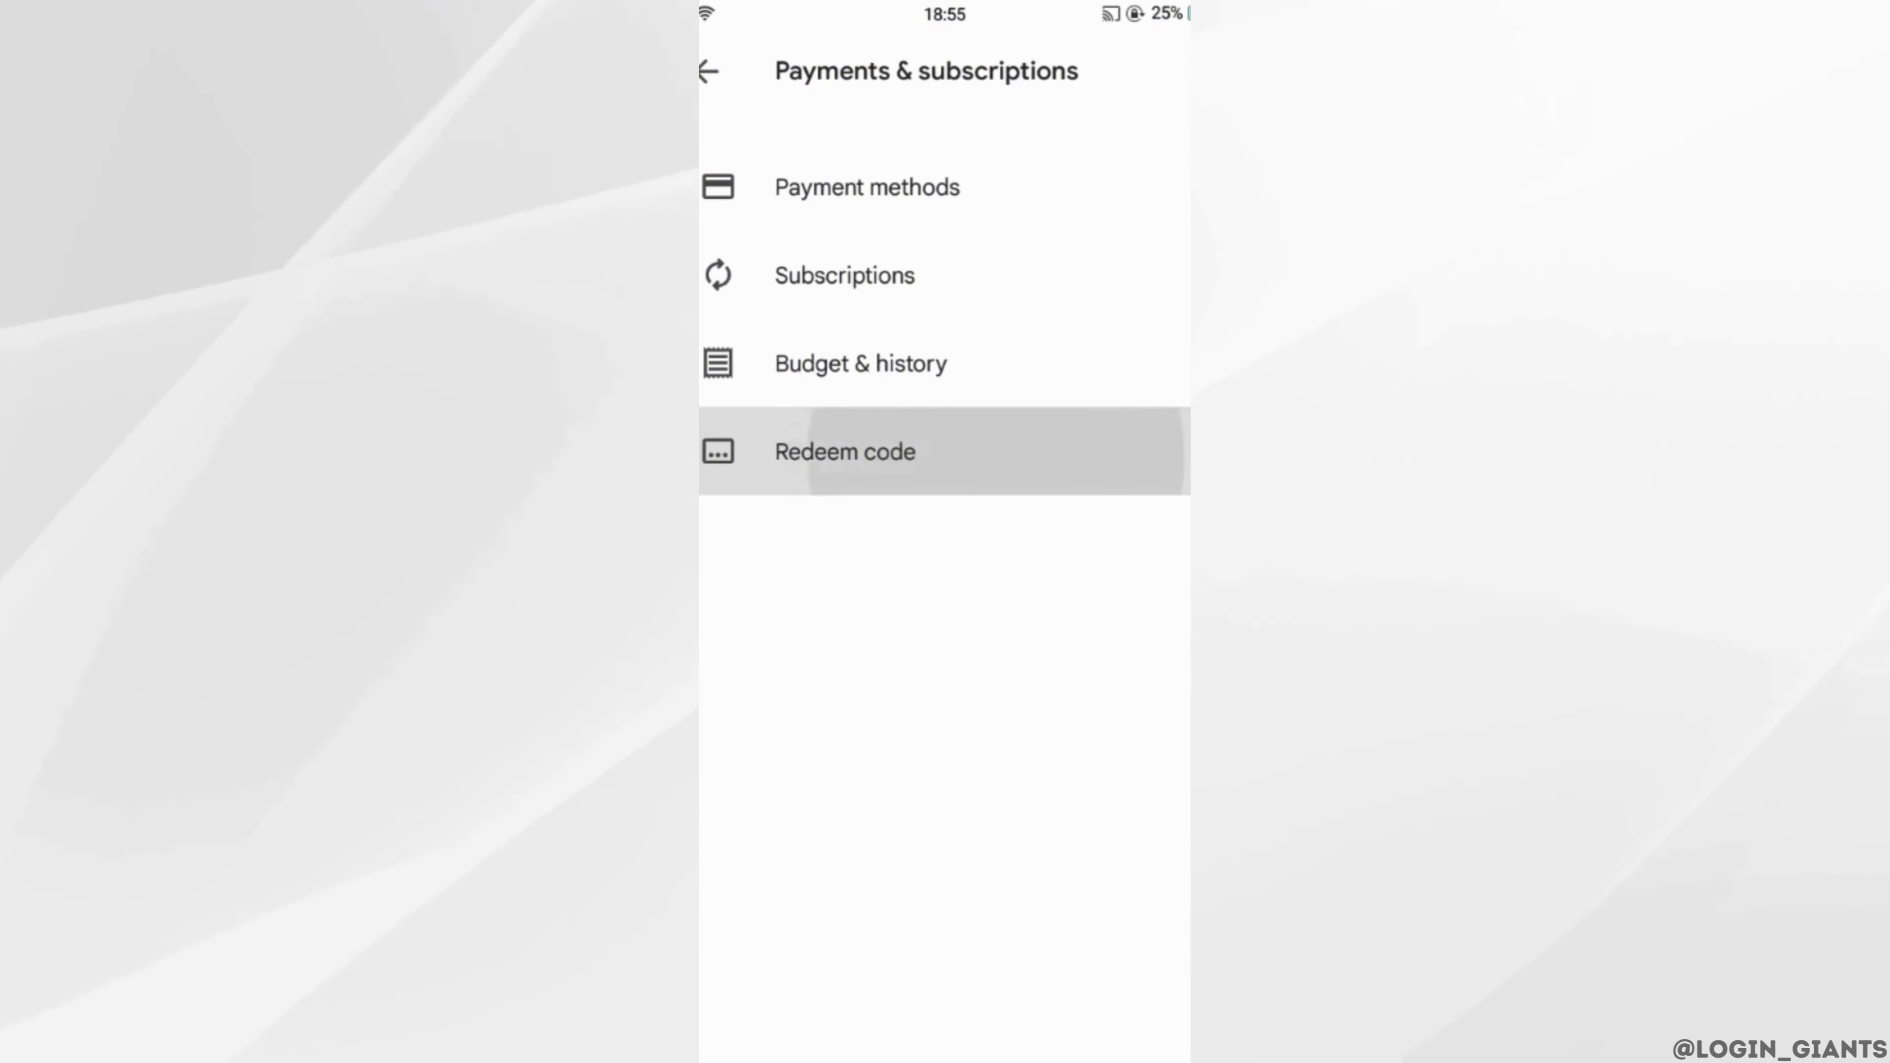
pyautogui.click(845, 451)
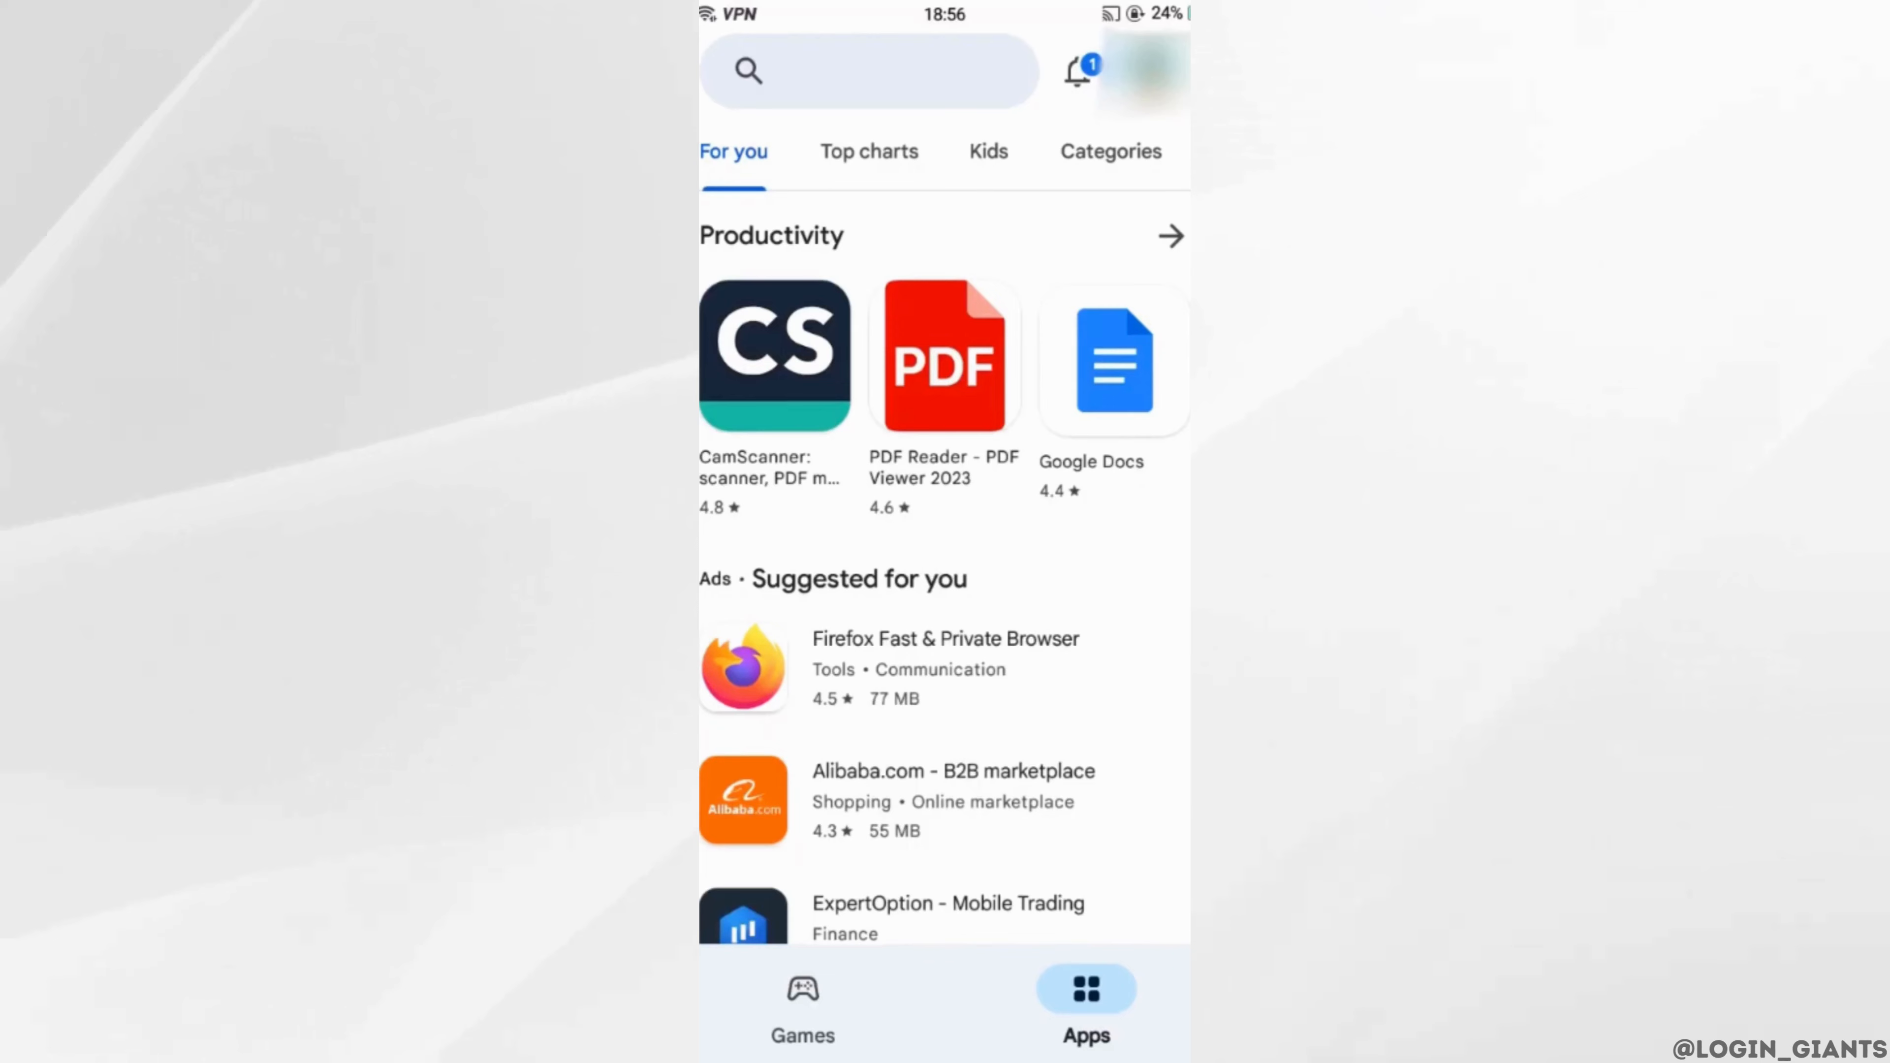
# Step: From the account menu, go through Payments & subscriptions to the Redeem code entry page
pyautogui.click(1151, 71)
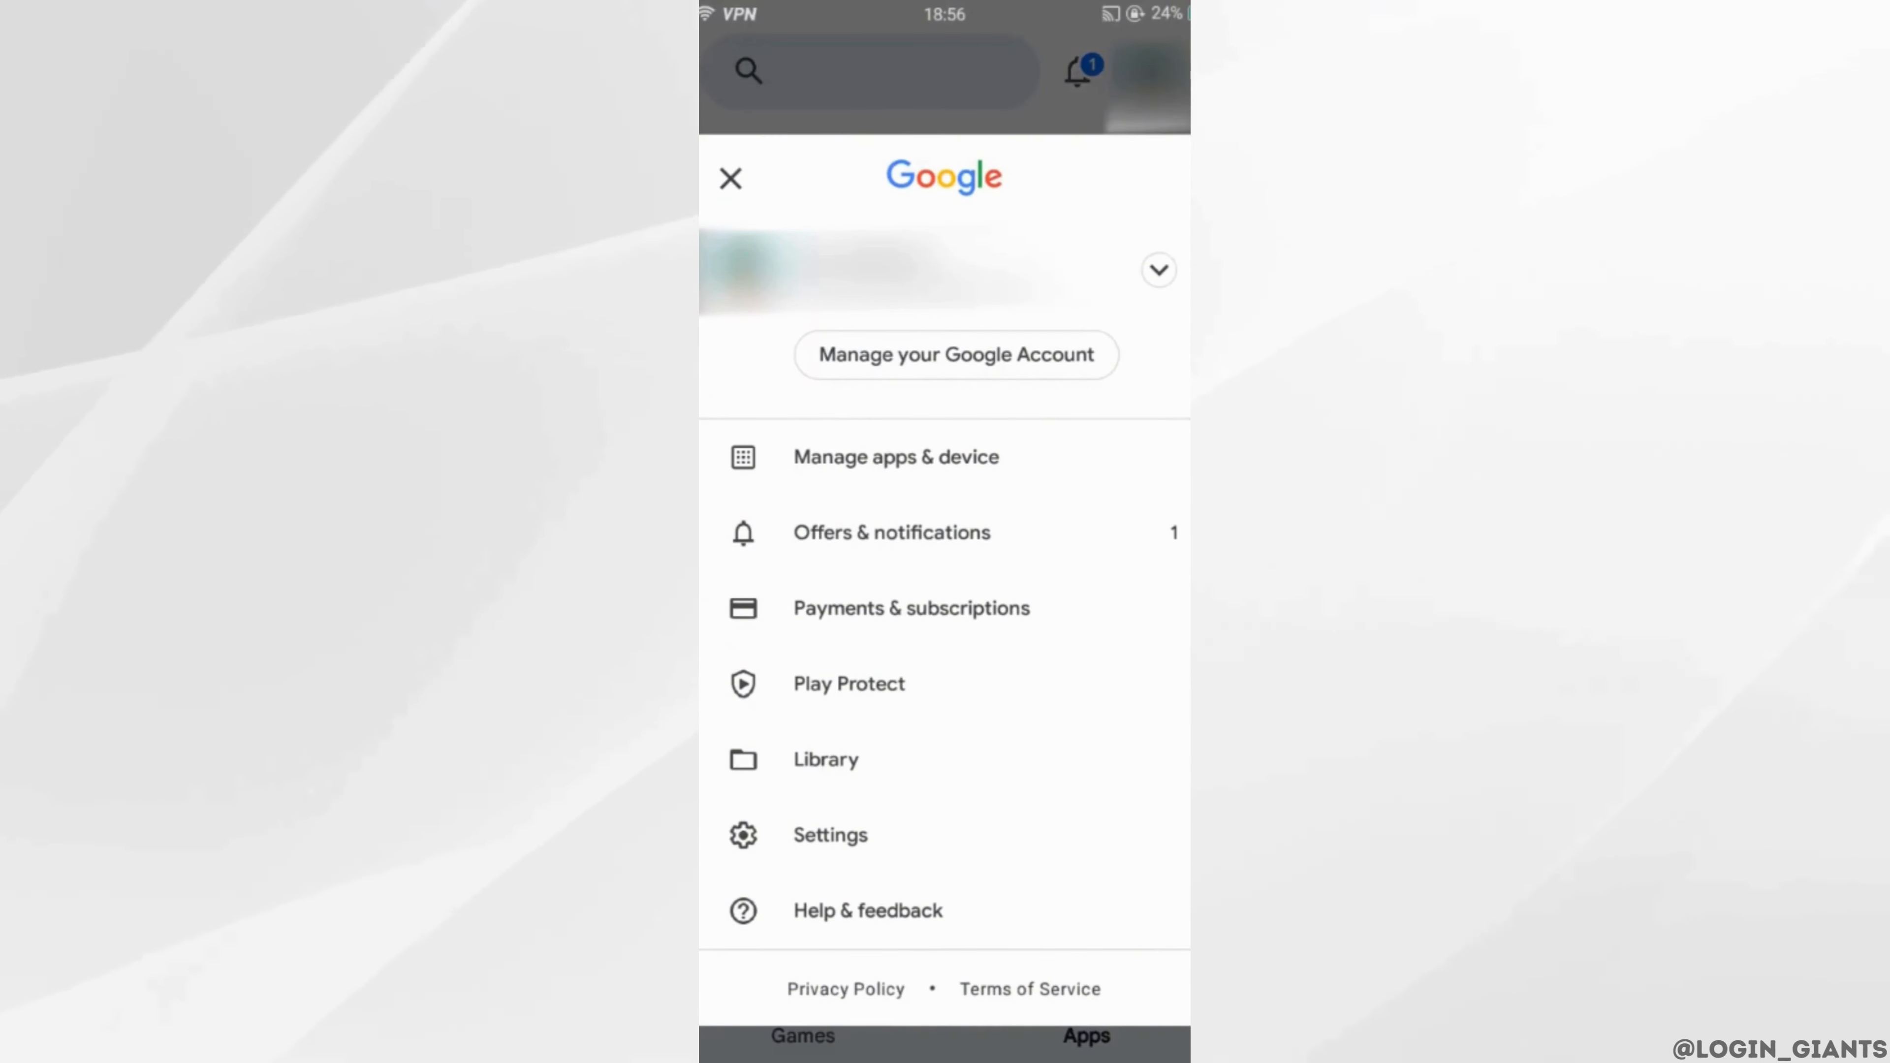
pyautogui.click(910, 607)
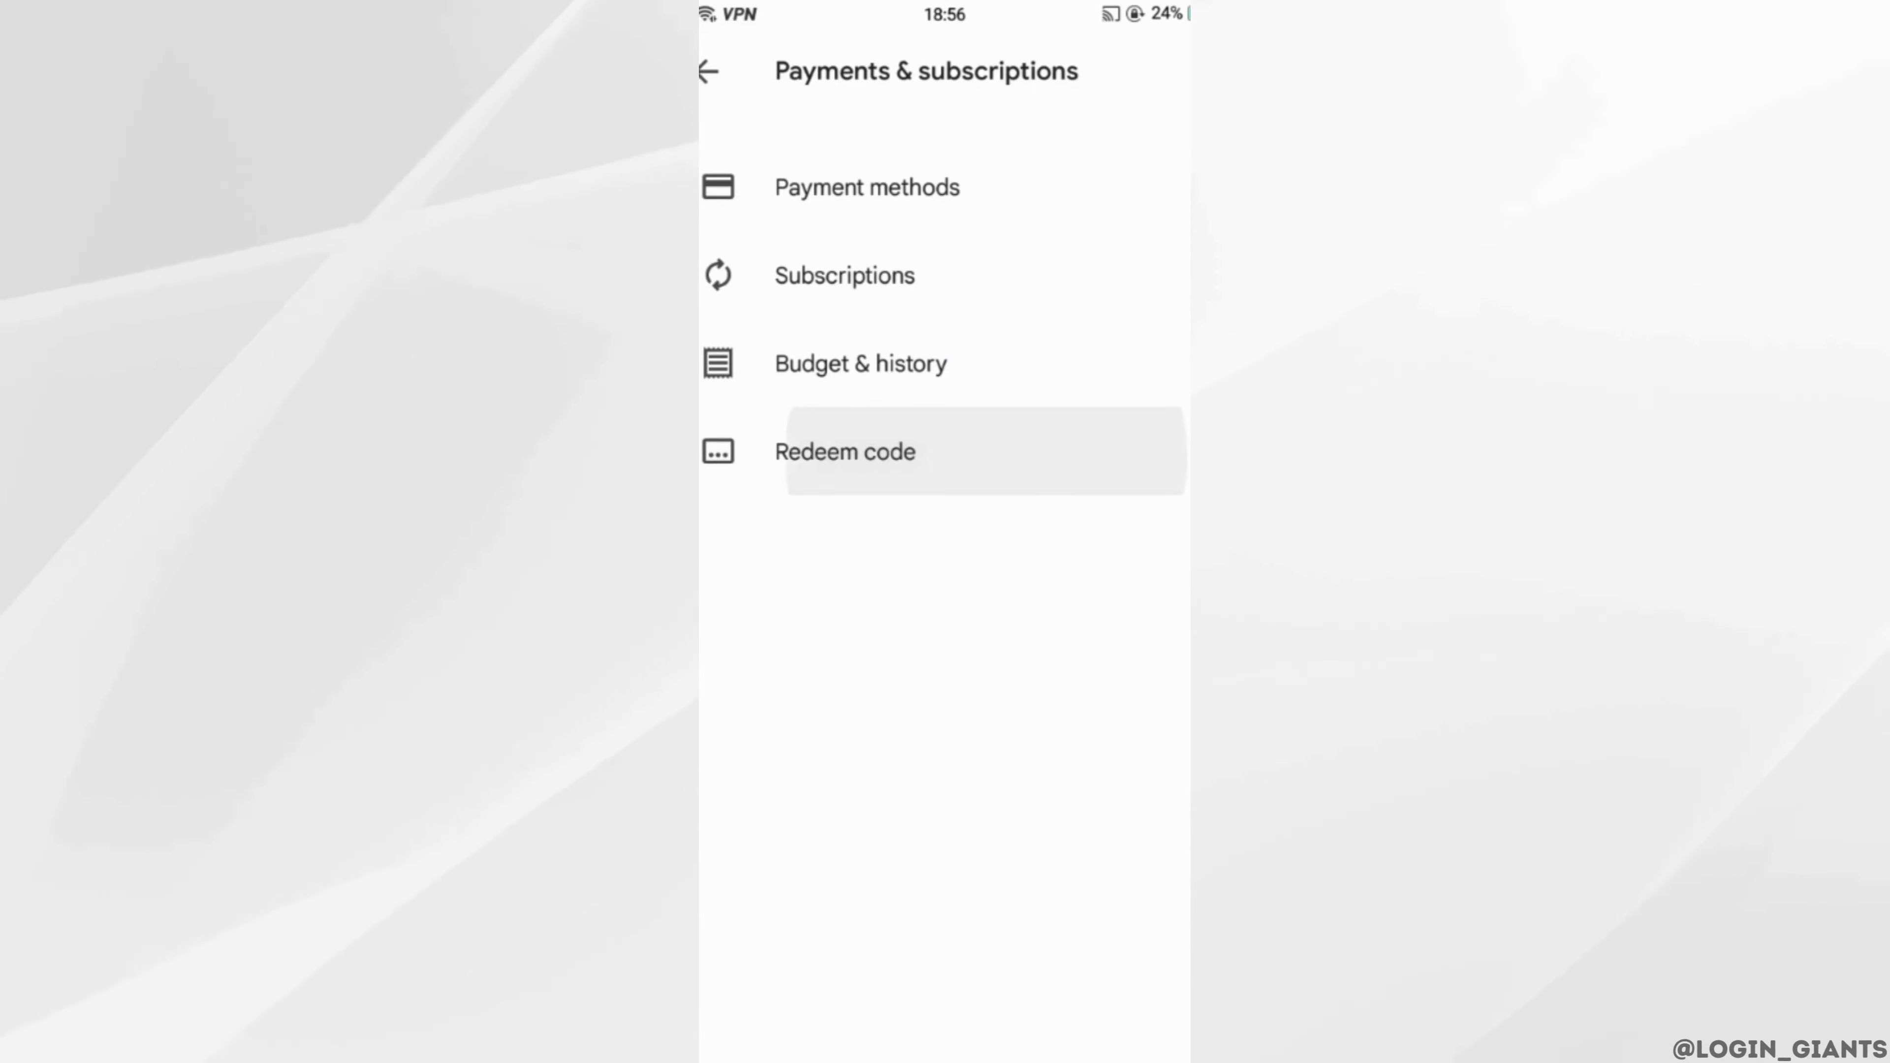
pyautogui.click(844, 451)
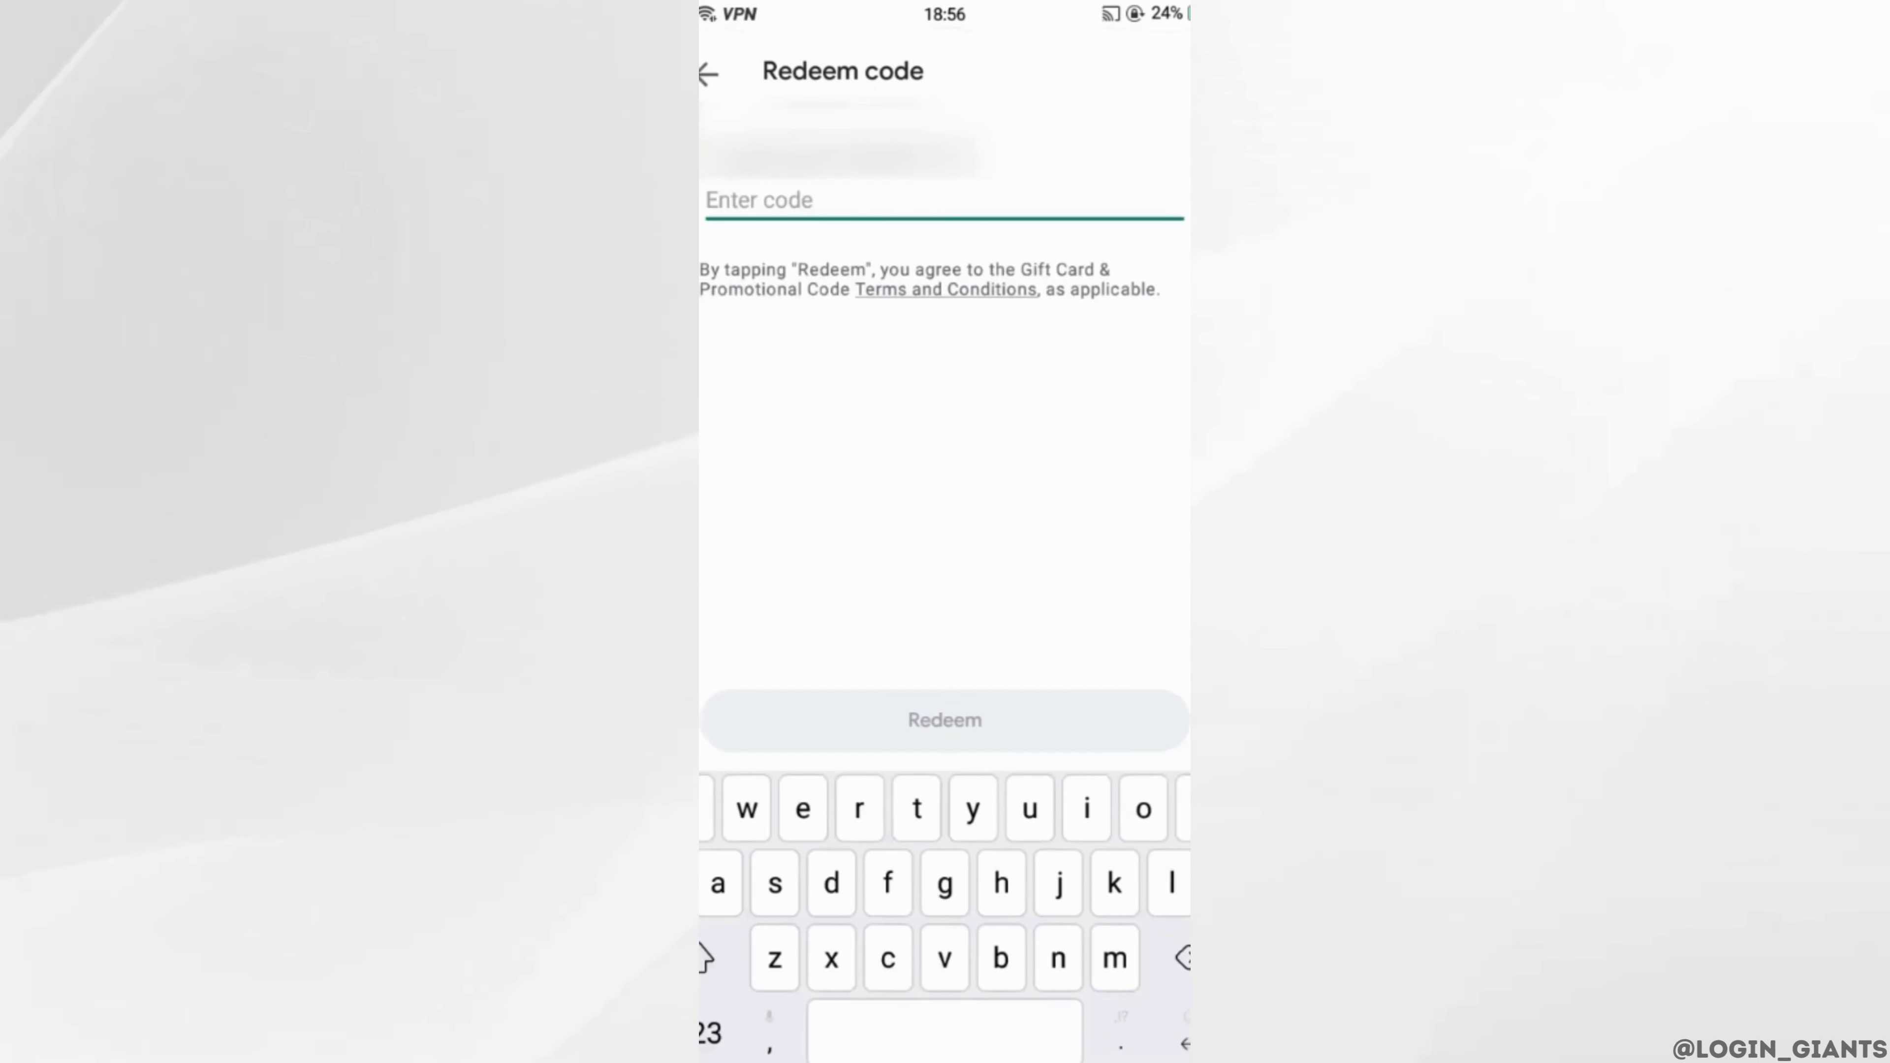